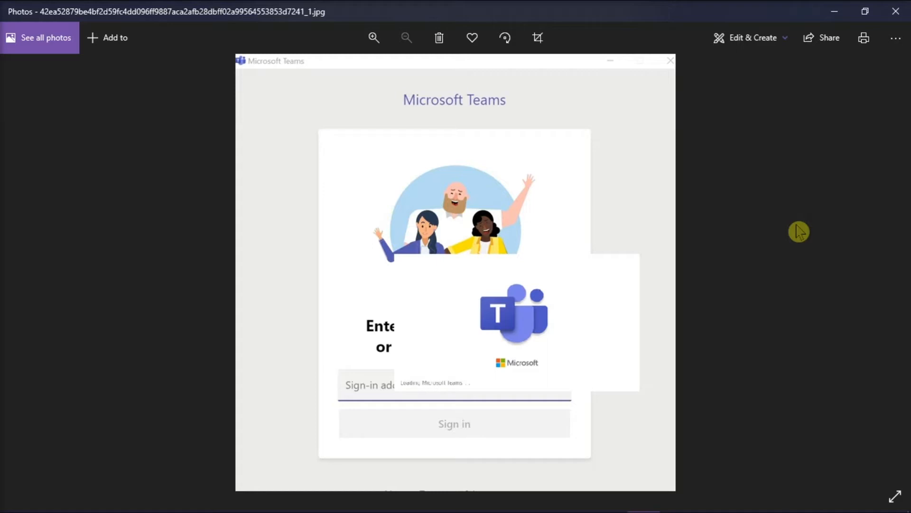
{"action": "mouse_move", "coordinate": [580, 355]}
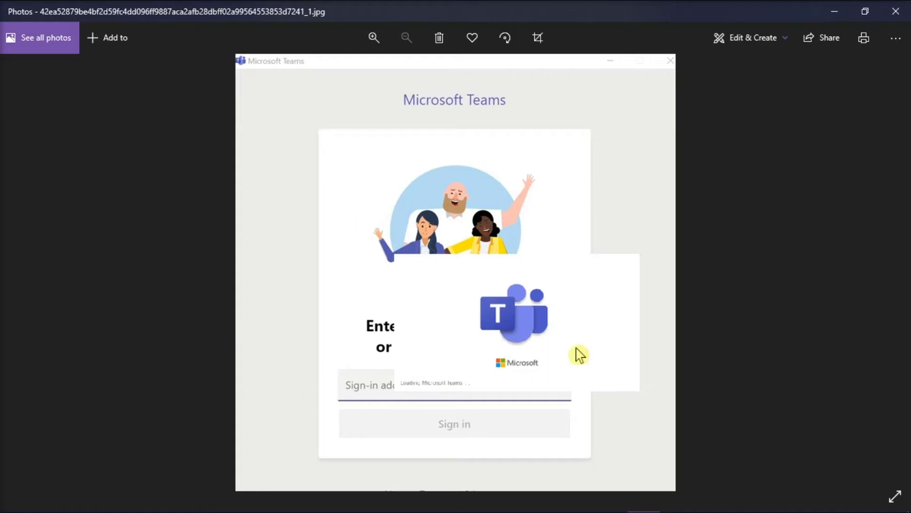
{"action": "mouse_move", "coordinate": [827, 300]}
{"action": "type", "text": "%appdata%/Microsoft/Teams"}
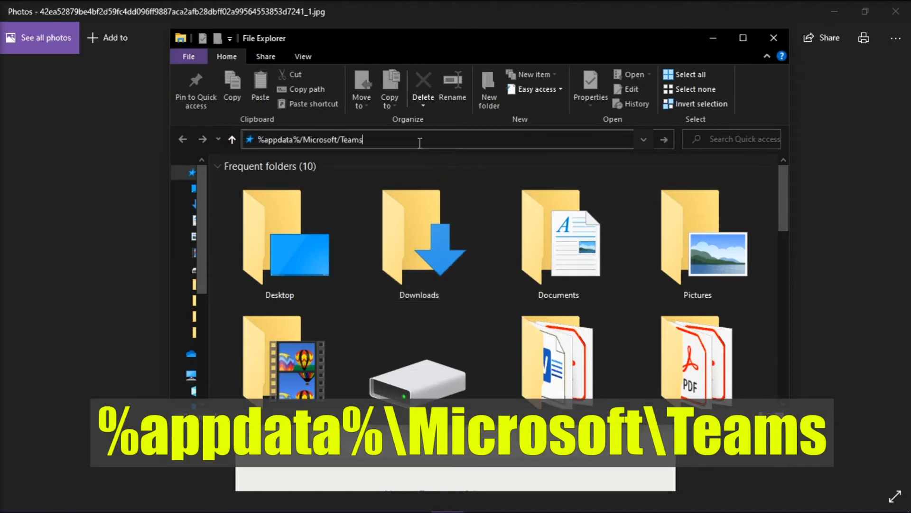
Step: Navigate to the %appdata%/Microsoft/Teams folder from the address bar
{"action": "left_click", "coordinate": [420, 139]}
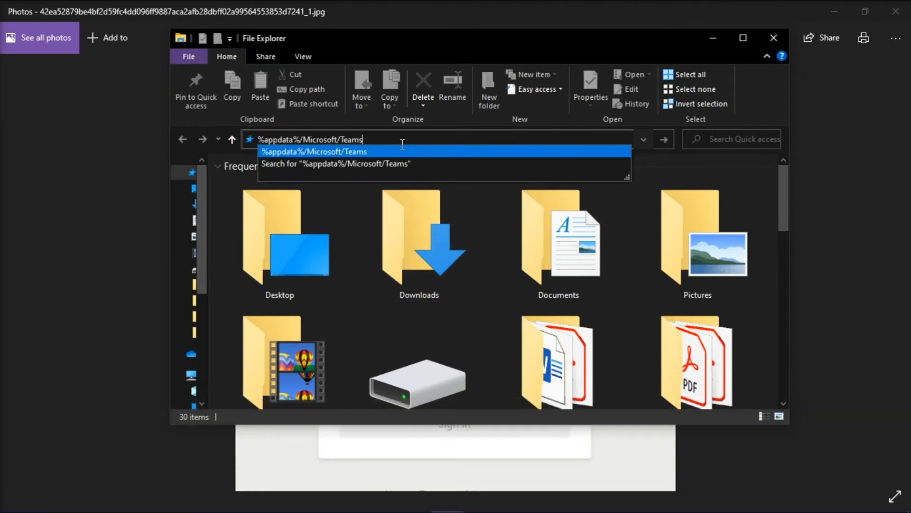
{"action": "key", "text": "Enter"}
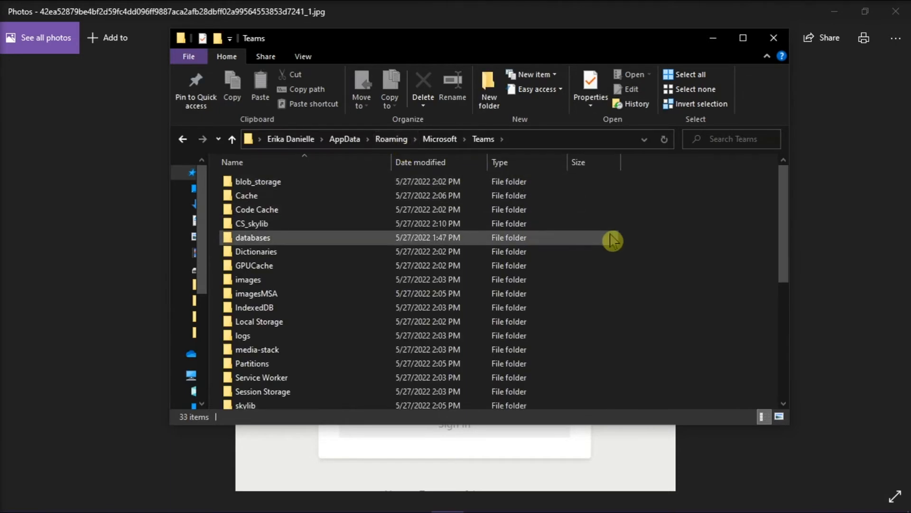
Step: Select all 33 items in the Teams folder and delete them
{"action": "key", "text": "ctrl+a"}
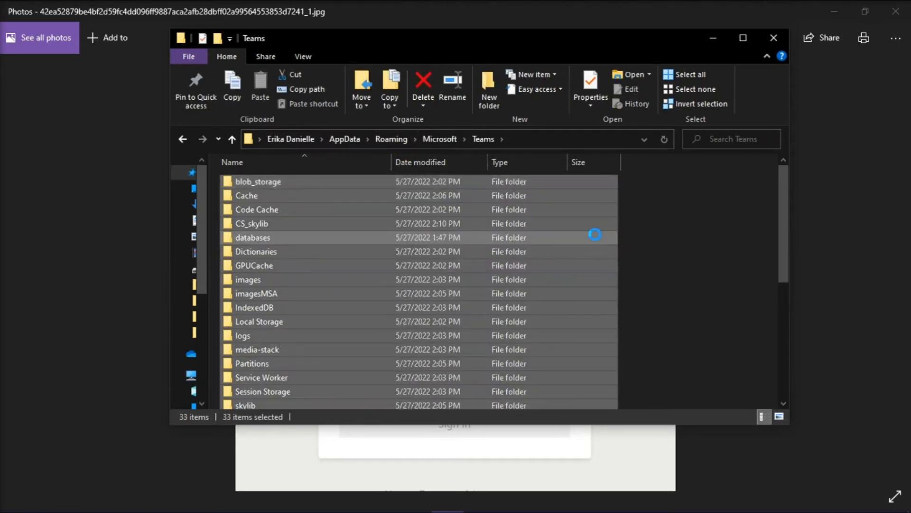
{"action": "right_click", "coordinate": [594, 235]}
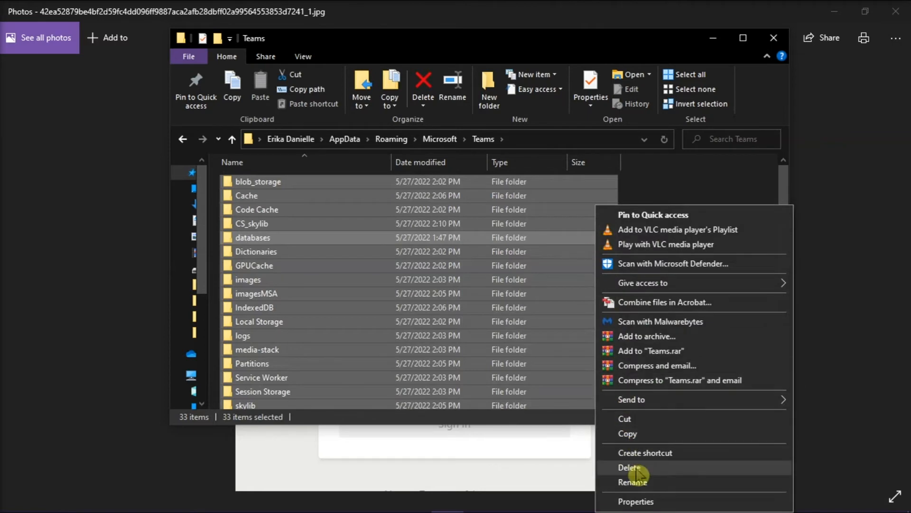
{"action": "left_click", "coordinate": [633, 467]}
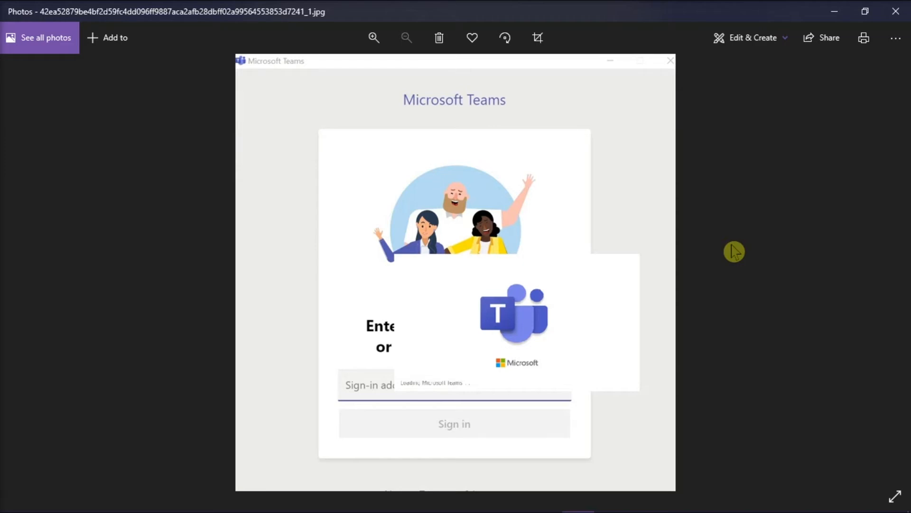
{"action": "mouse_move", "coordinate": [748, 250]}
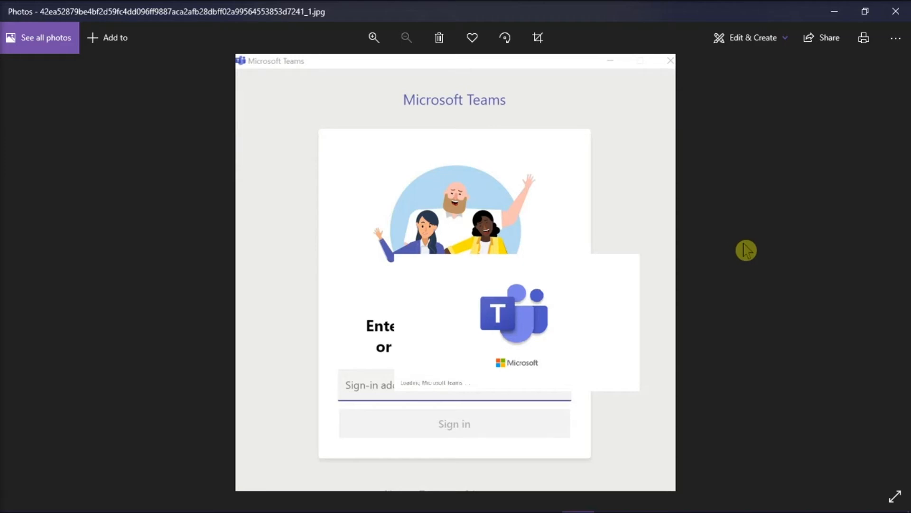
Step: Search Windows Start for 'CREDENTIAL MANAGER' to launch it
{"action": "left_click", "coordinate": [13, 496]}
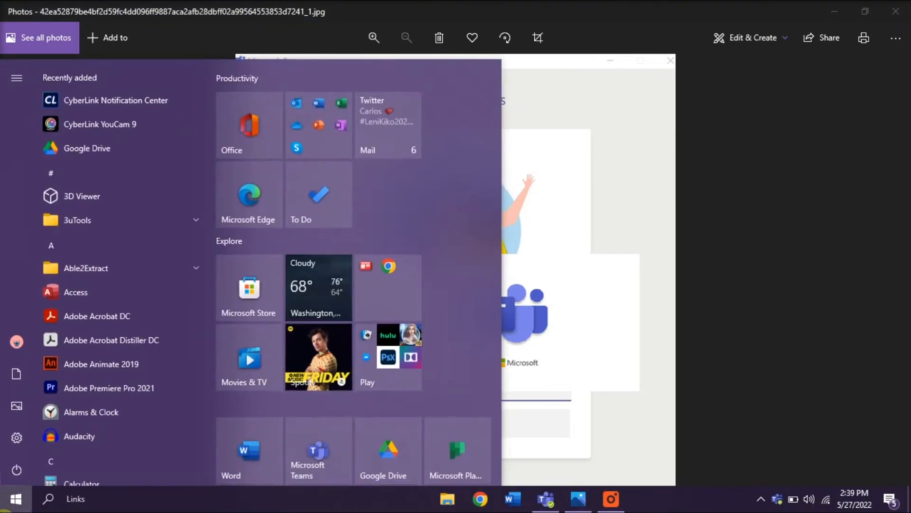
{"action": "type", "text": "CREDENTIAL MANAGER"}
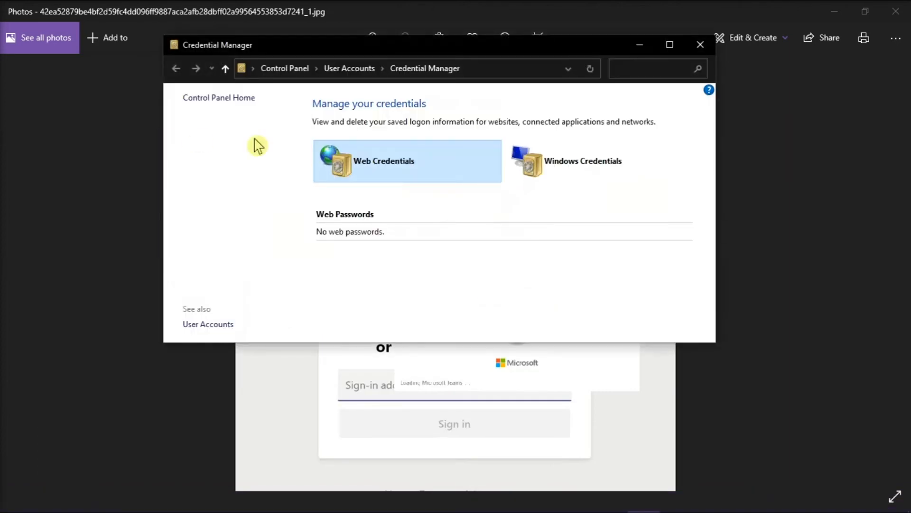
Step: Switch Credential Manager from Web Credentials to Windows Credentials
{"action": "left_click", "coordinate": [581, 160]}
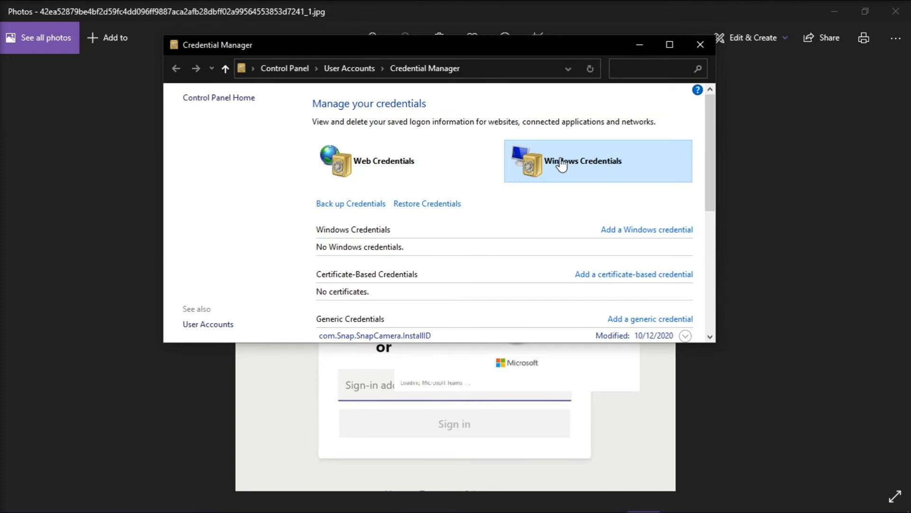